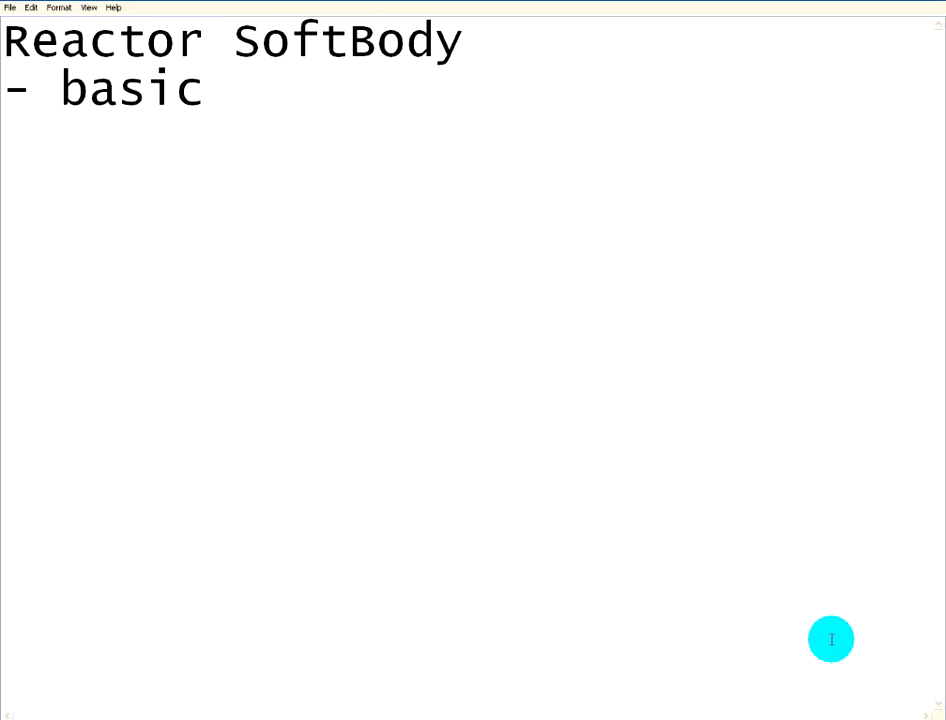
mouse_move(942, 244)
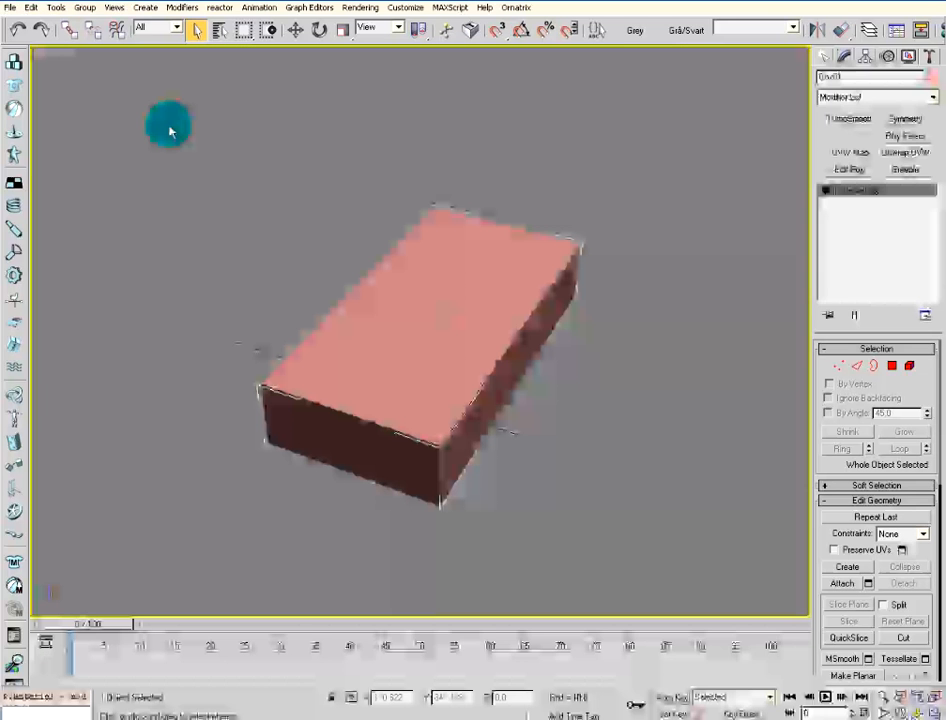
Reset the scene via File > Reset so the pink box is removed
click(8, 6)
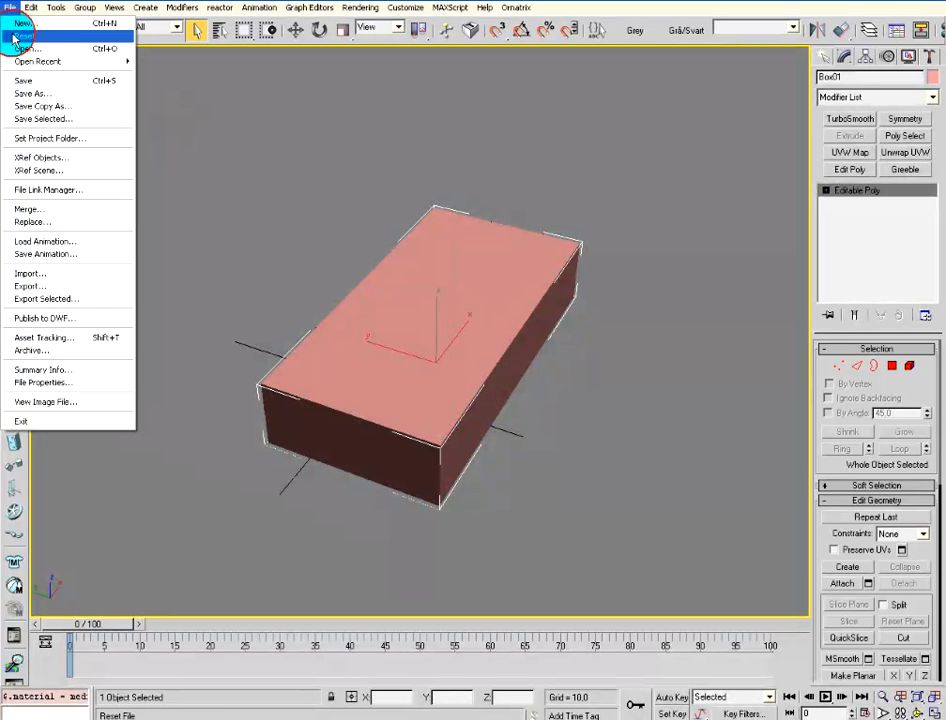
click(26, 22)
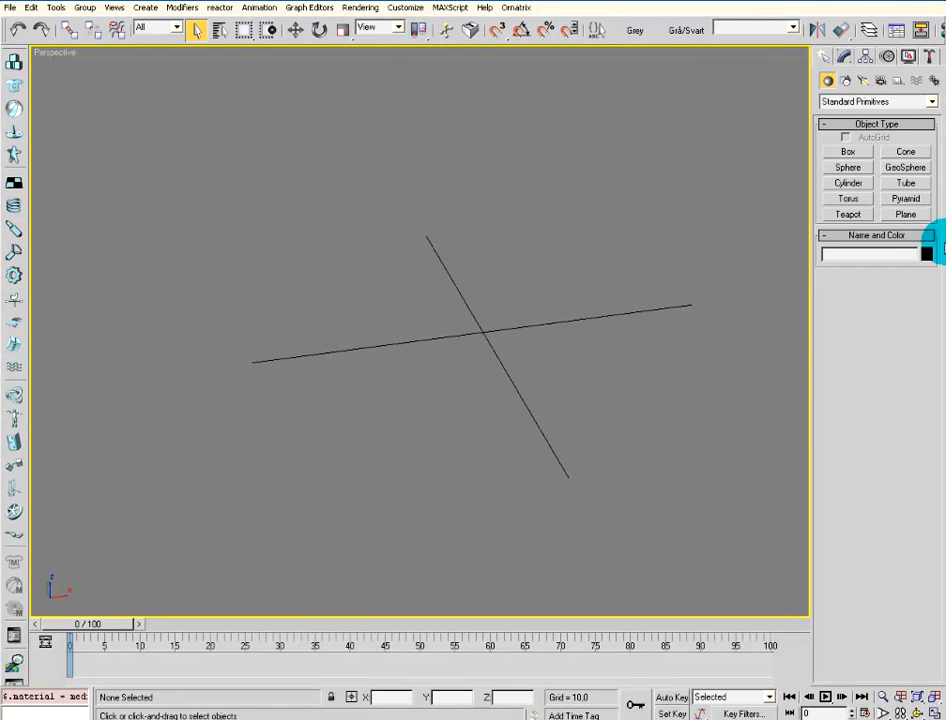
Create a Plane for the ground and a GeoSphere raised above it in the Perspective view
click(904, 212)
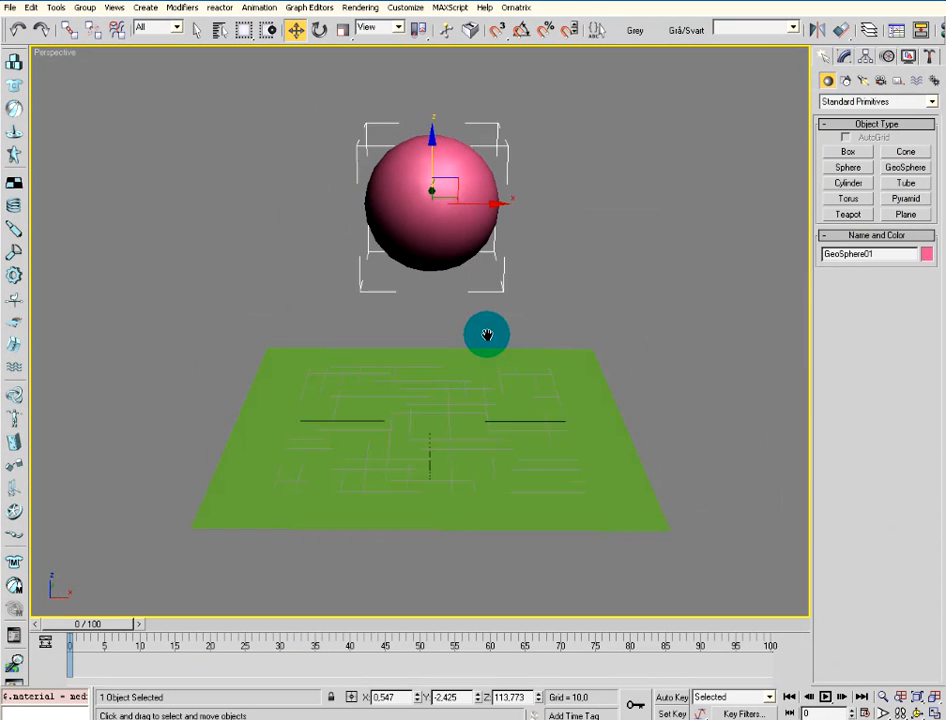
drag(486, 334, 574, 300)
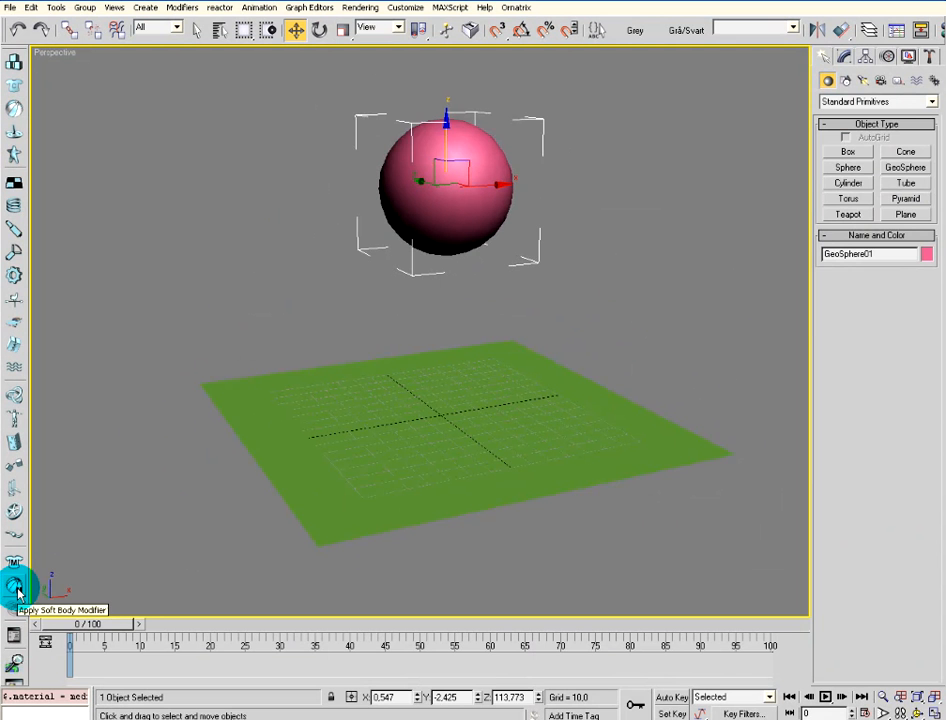
Apply the reactor SoftBody modifier to the selected geosphere from the Modifier List
click(834, 56)
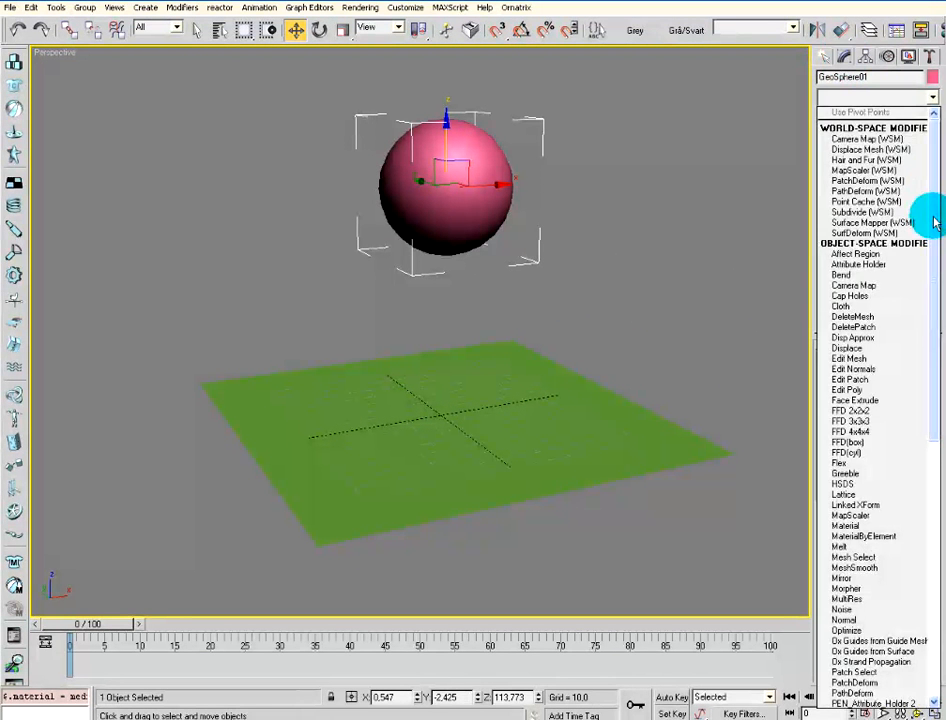
scroll(down, 3)
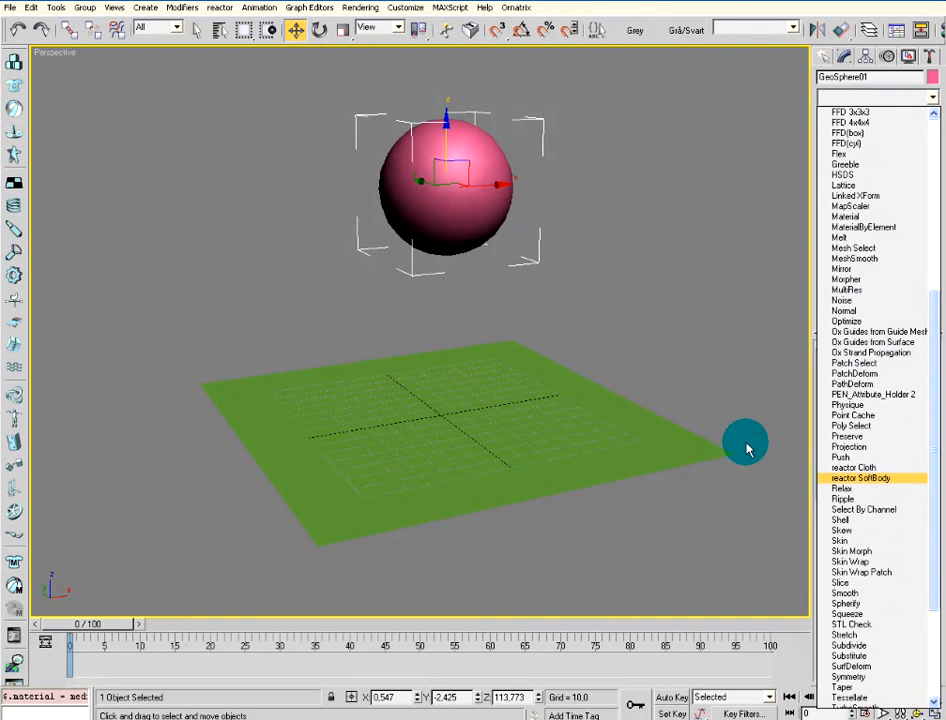
click(858, 476)
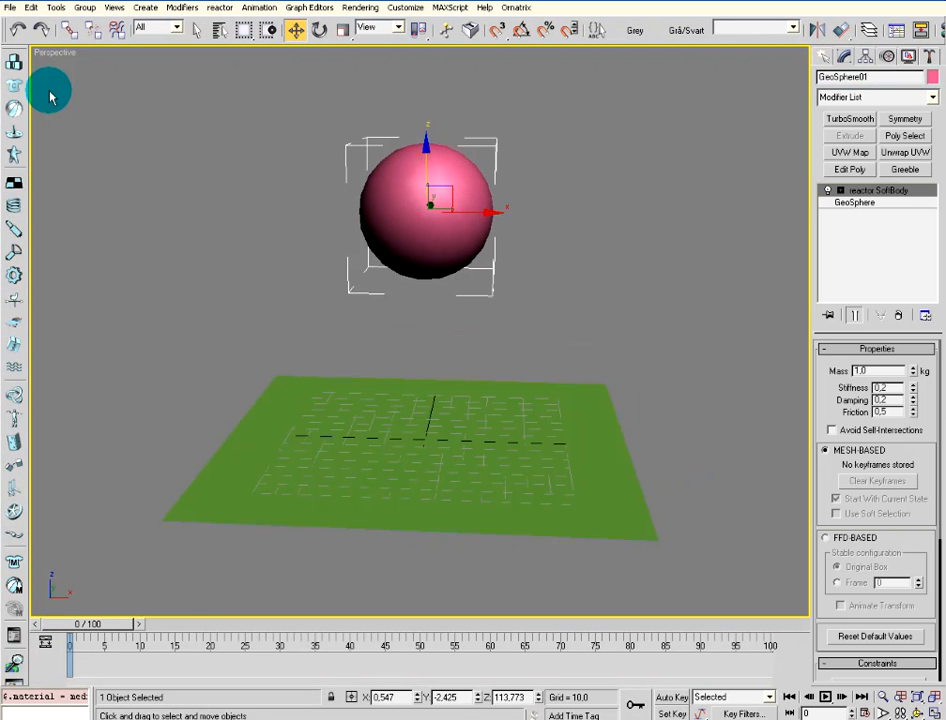
mouse_move(16, 130)
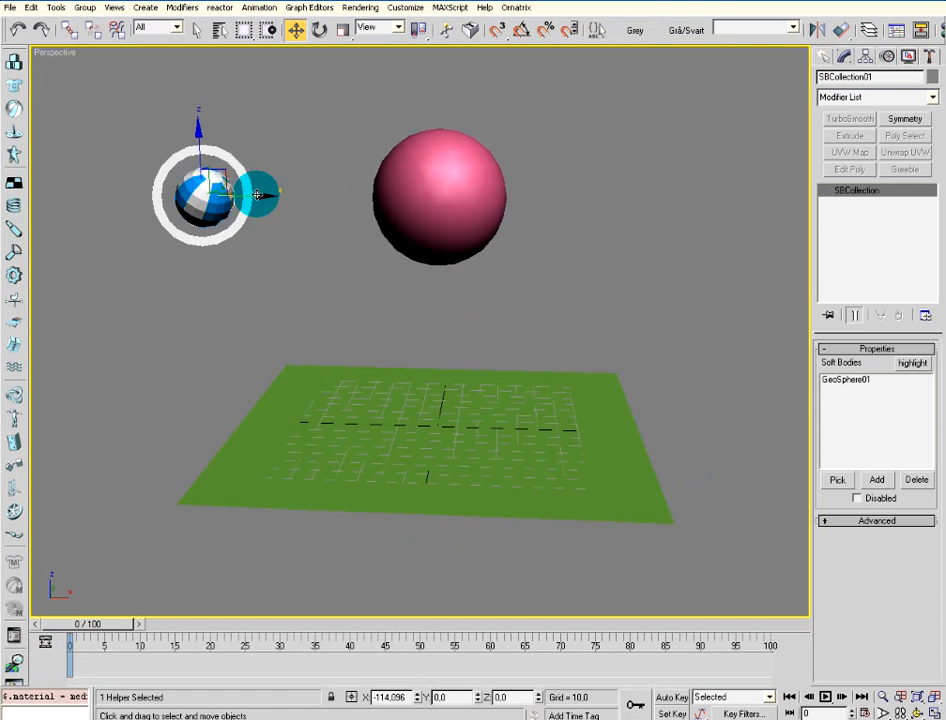
Place a reactor Soft Body Collection helper left of the sphere containing GeoSphere01
drag(256, 196, 348, 310)
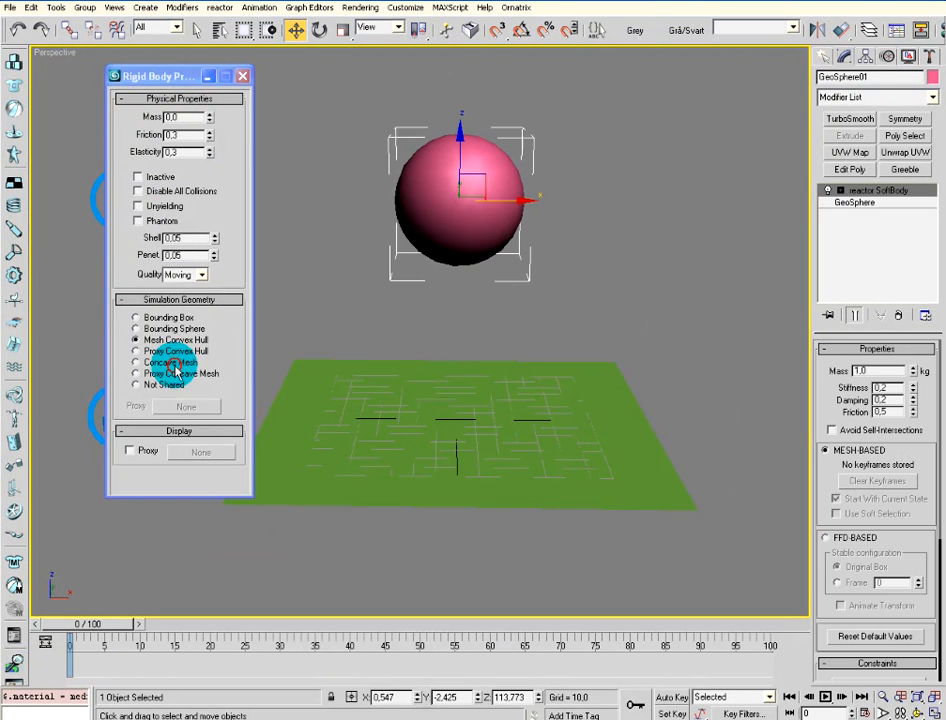
Place a Rigid Body Collection helper and choose its simulation geometry in Rigid Body Properties
click(136, 362)
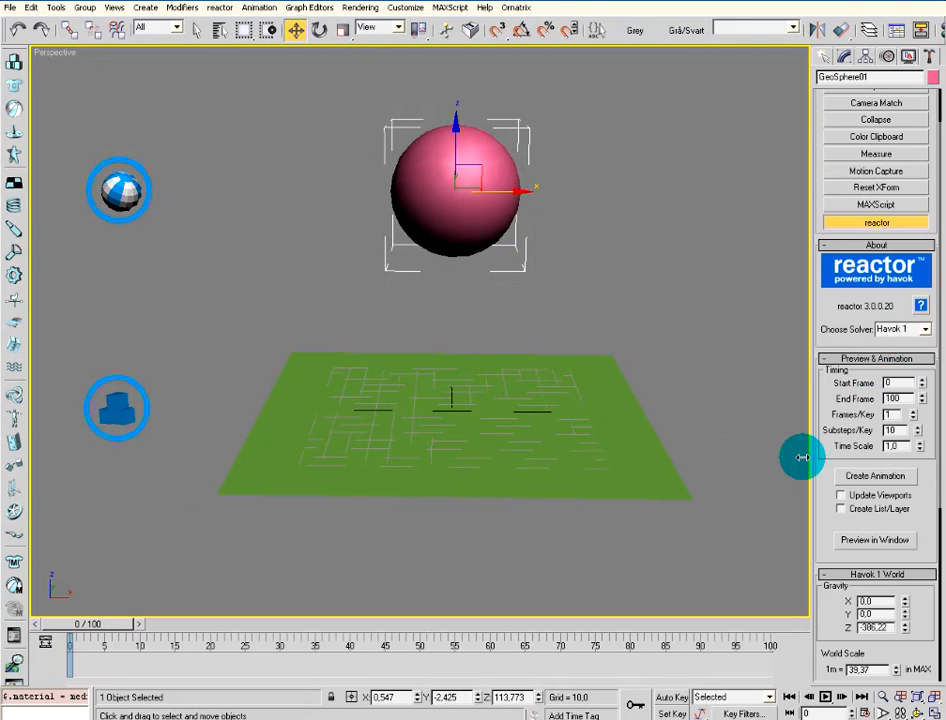
Show the reactor utility's Preview & Animation rollout in the Utilities panel
scroll(down, 3)
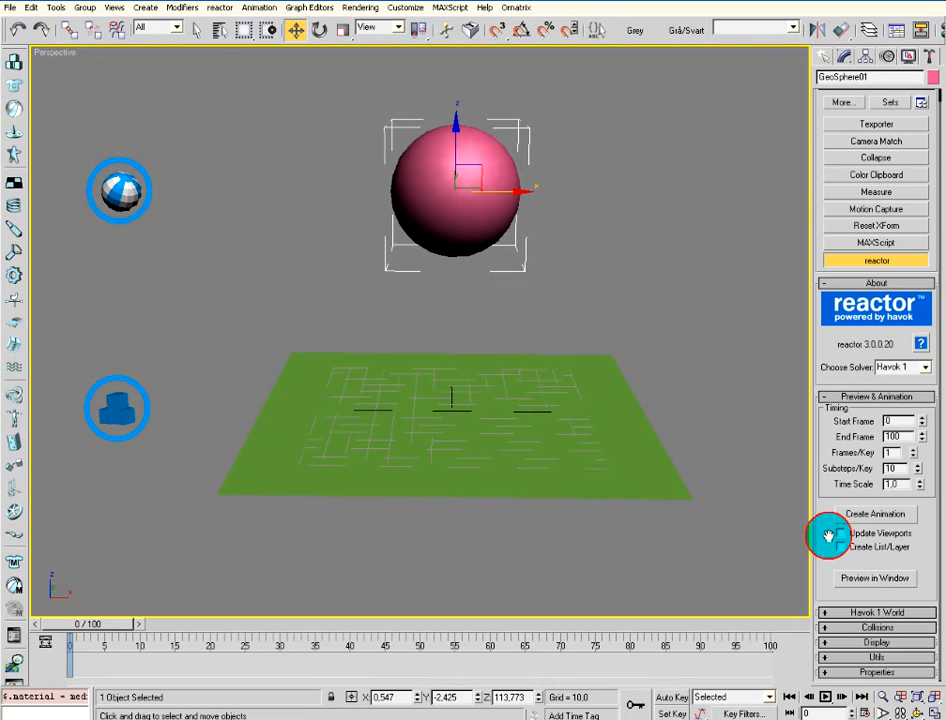